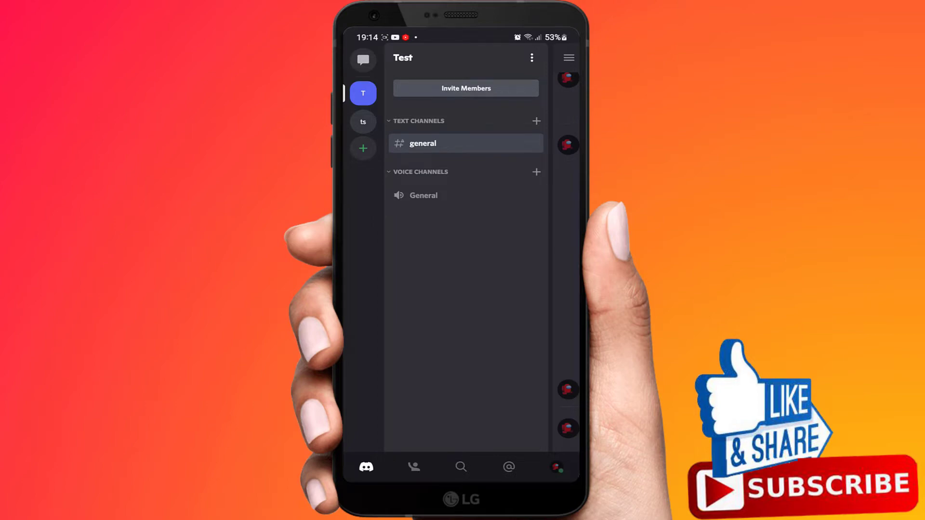
# Turn off the Direct Messages toggle in the Test server's options and return to its channels.
pyautogui.click(363, 60)
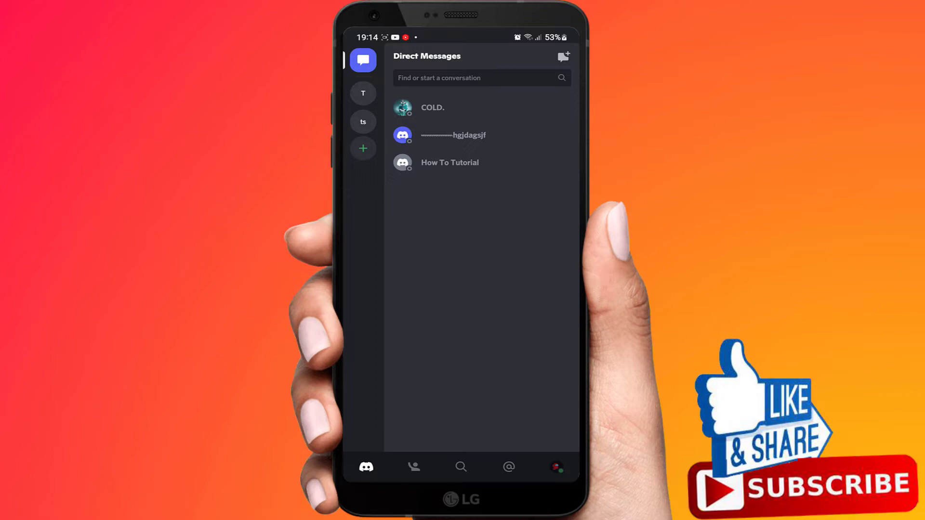
pyautogui.click(363, 93)
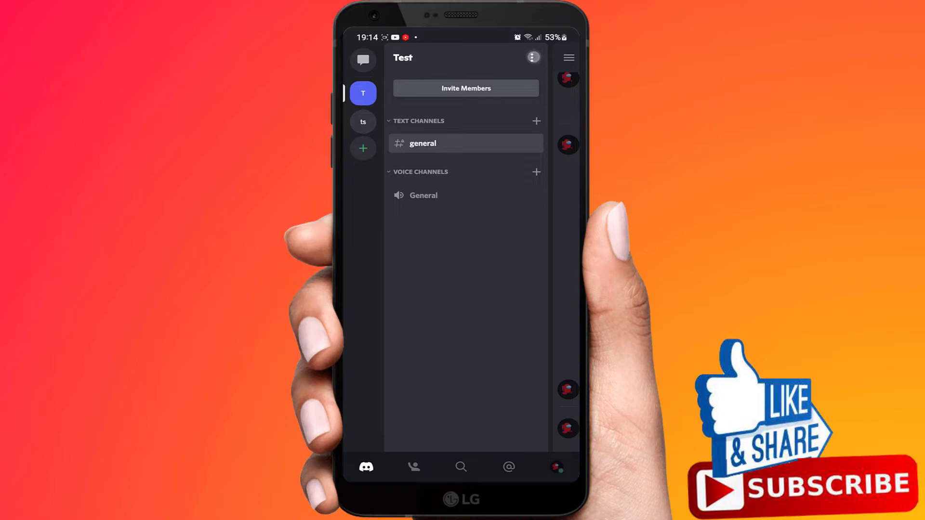
pyautogui.click(533, 57)
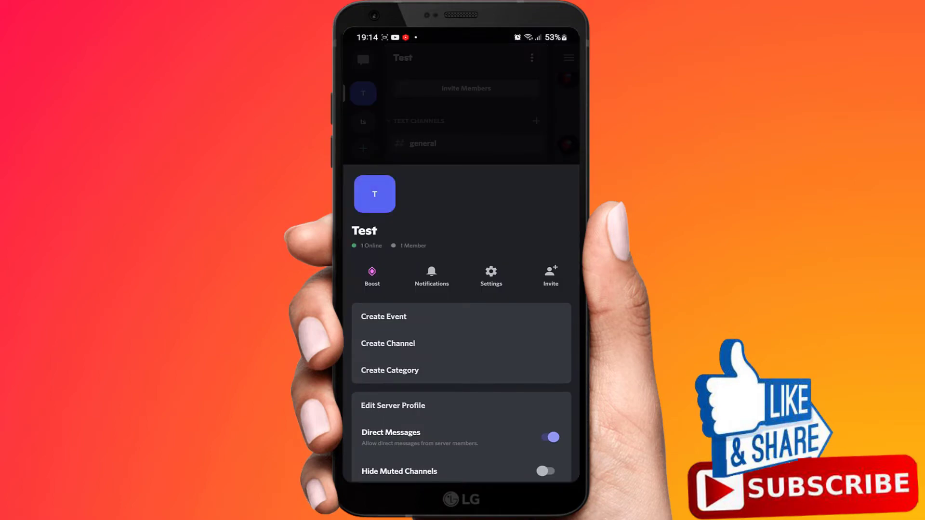
pyautogui.scroll(-3)
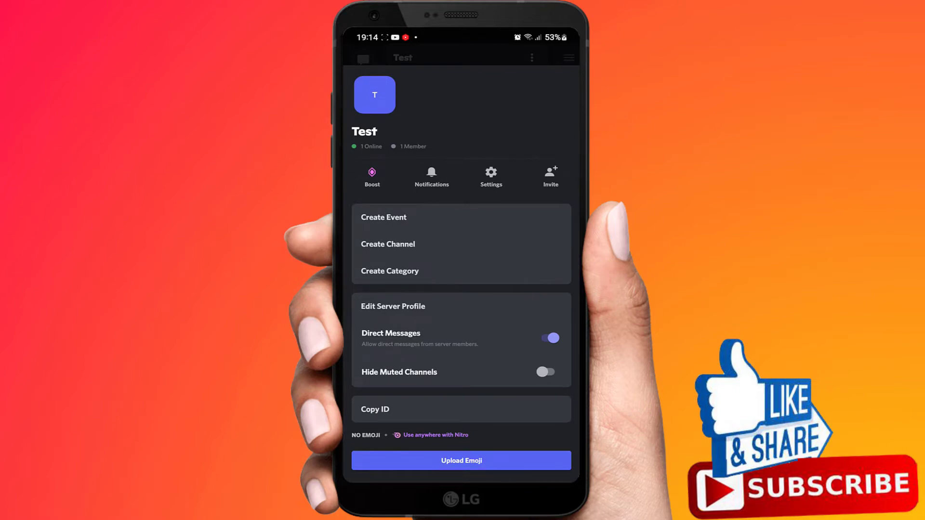
pyautogui.click(549, 338)
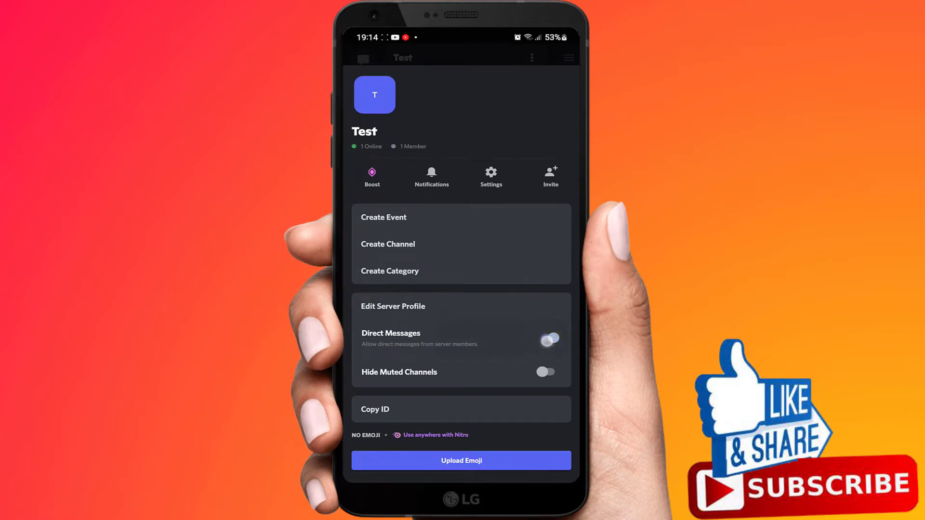
pyautogui.click(548, 338)
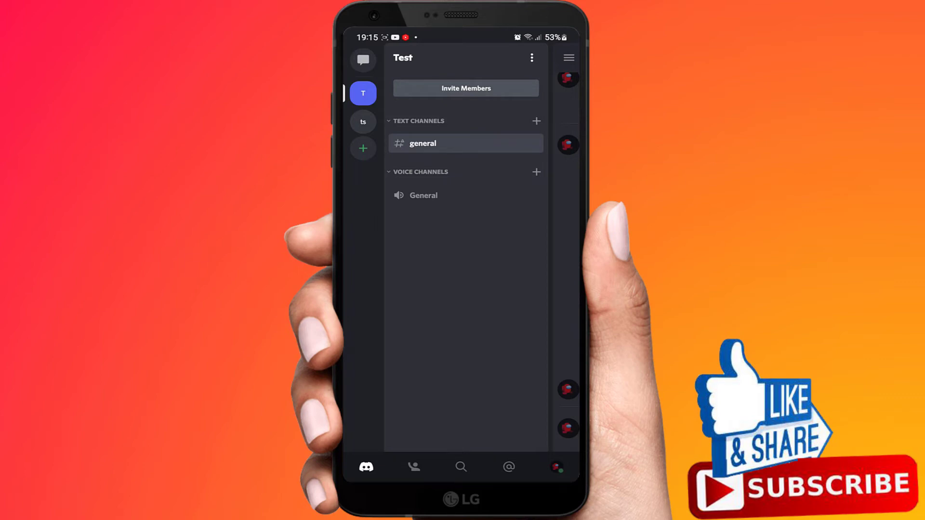
# Open User Settings from the bottom-bar avatar and go to Privacy & Safety.
pyautogui.click(557, 467)
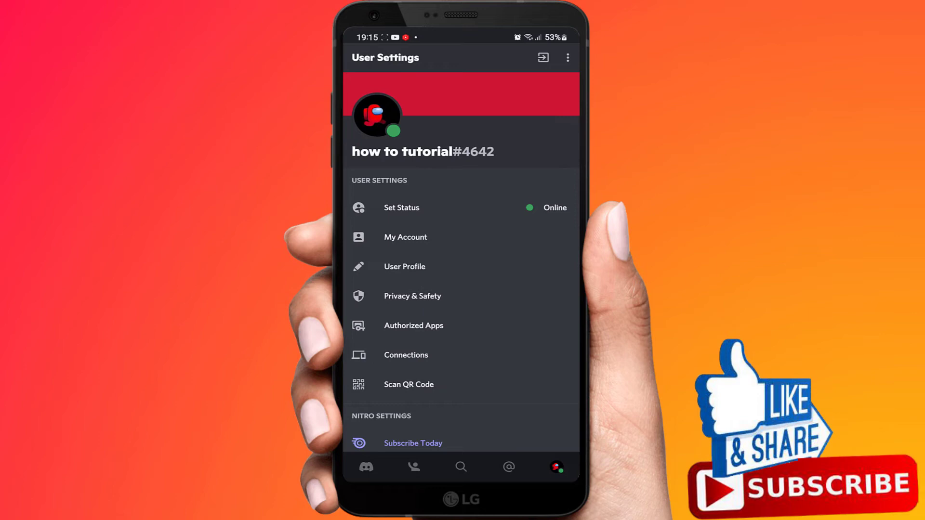
pyautogui.click(413, 297)
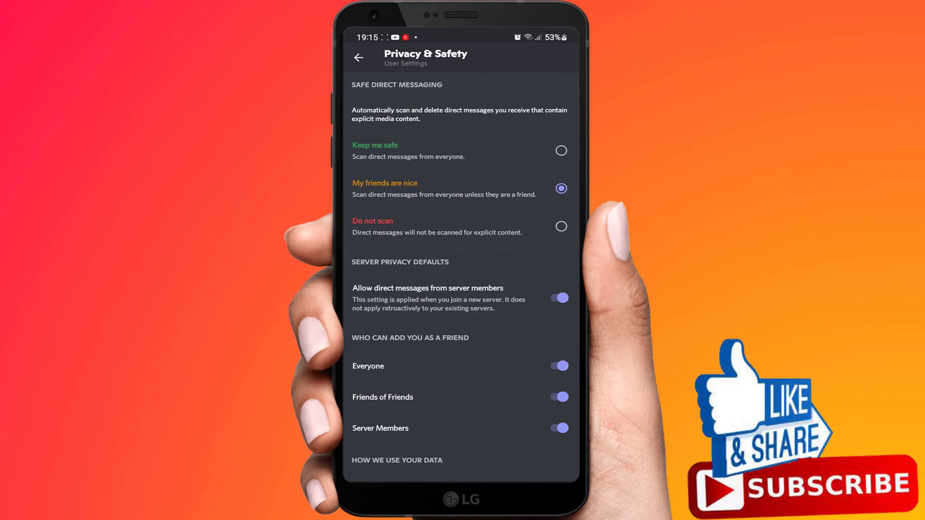
# Switch off 'Allow direct messages from server members' under Server Privacy Defaults.
pyautogui.click(557, 298)
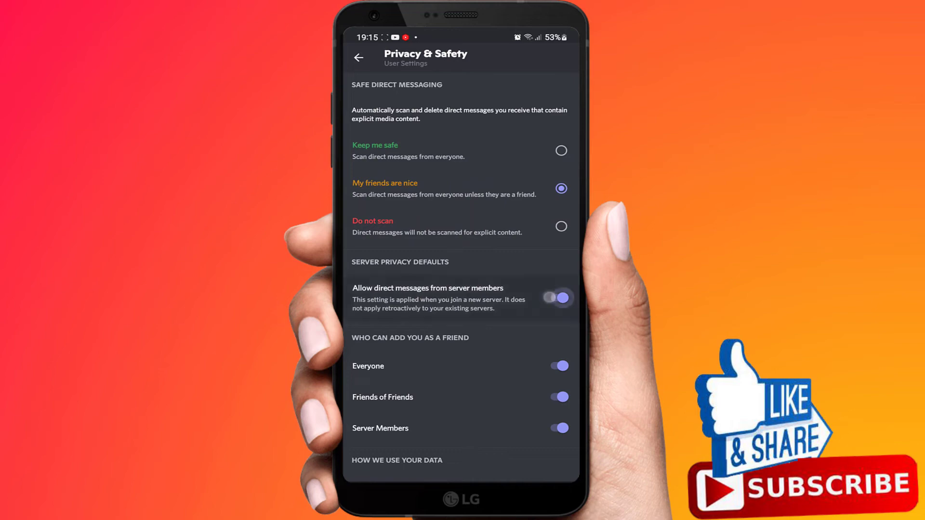
pyautogui.click(555, 298)
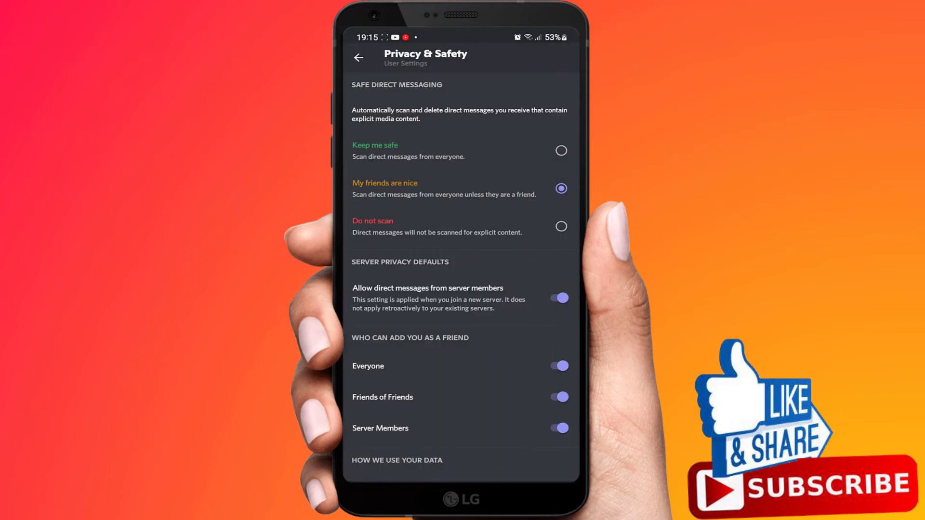
pyautogui.click(557, 297)
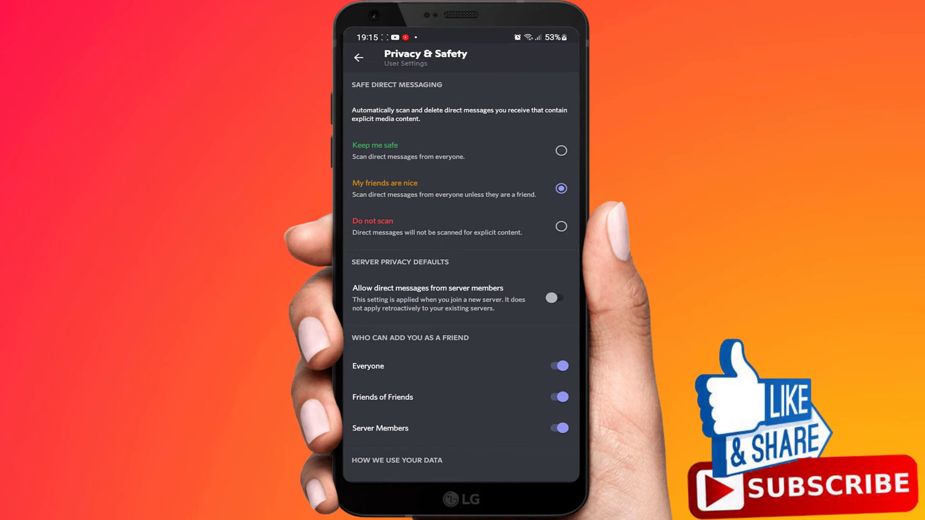